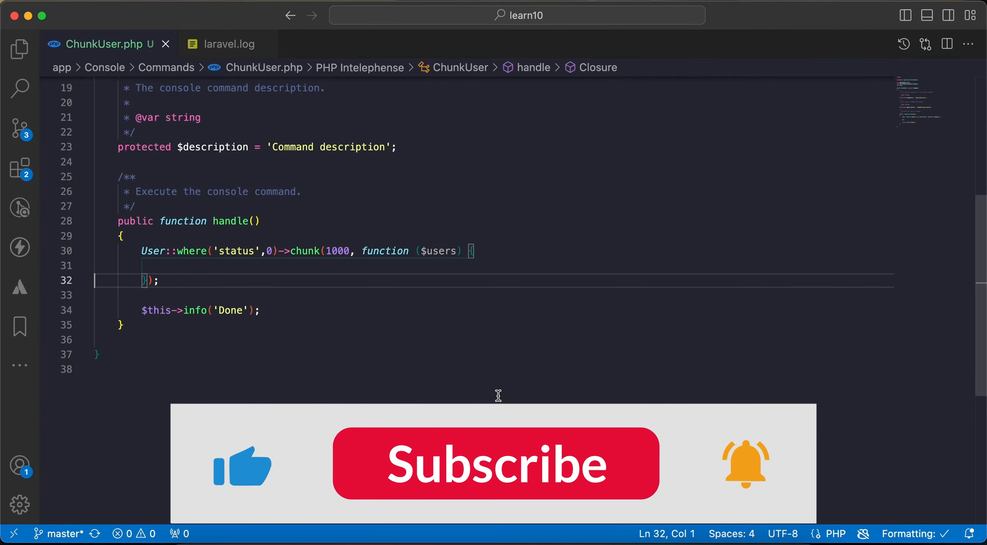
Step: Inspect the 12,907-row users table in TablePlus, checking user id 1 has status 0
{"action": "left_click", "coordinate": [495, 469]}
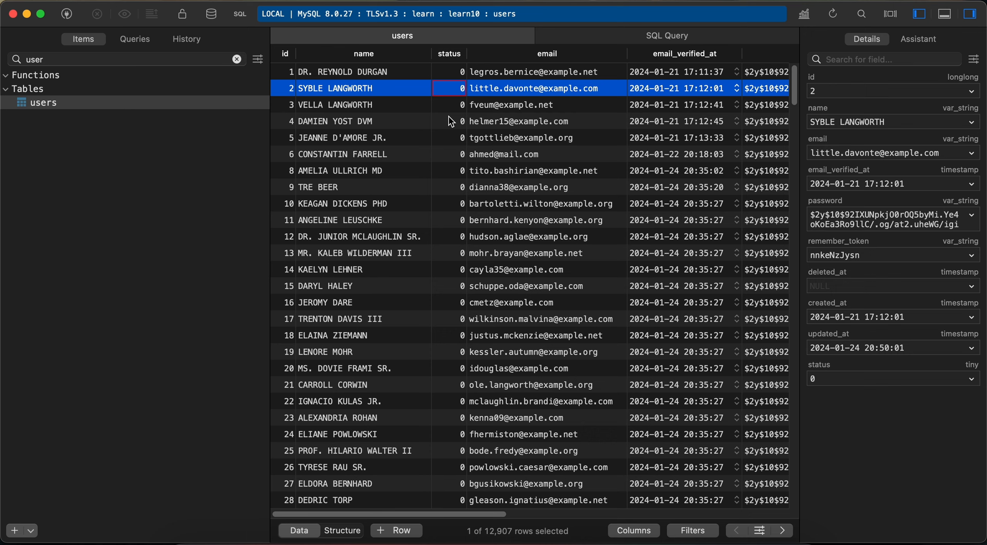
{"action": "mouse_move", "coordinate": [501, 536]}
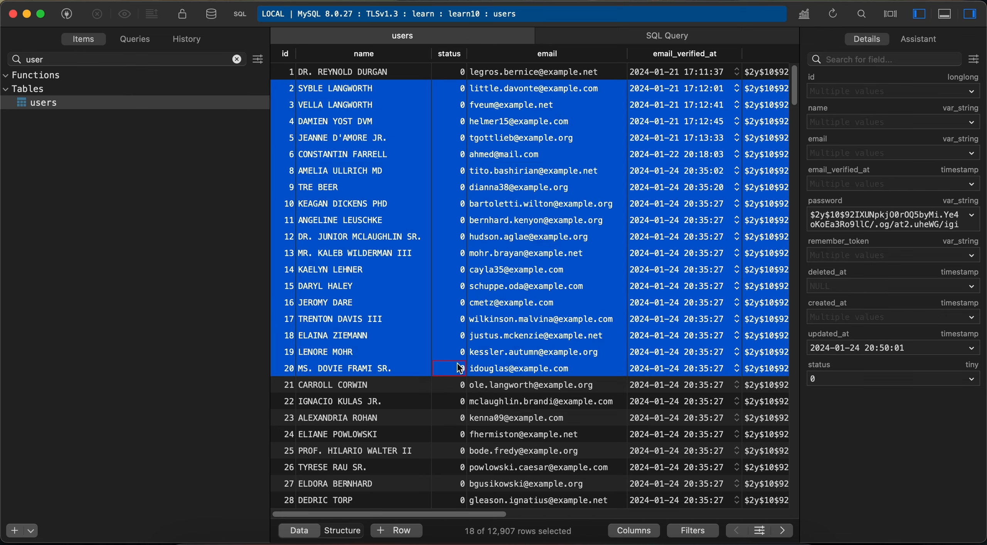
{"action": "left_click", "coordinate": [449, 368]}
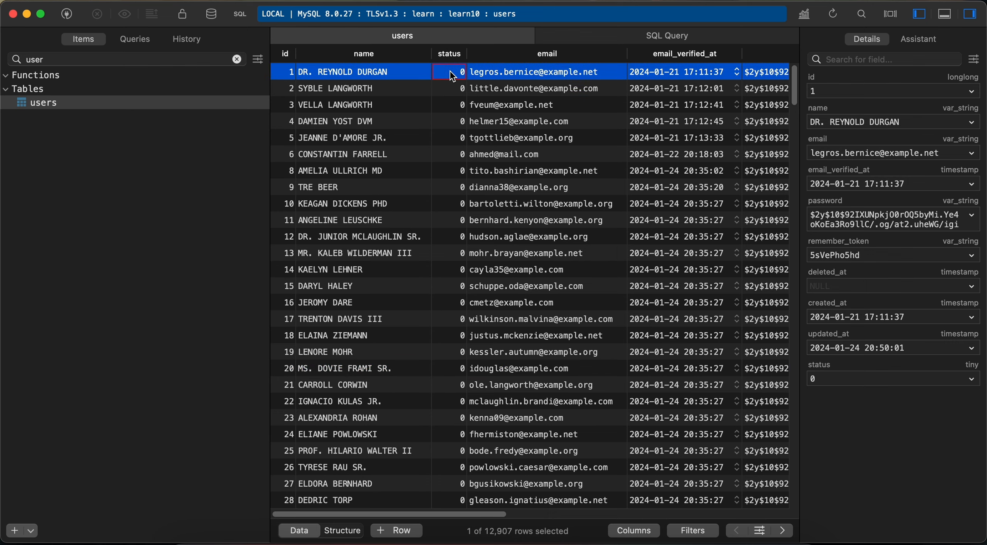
{"action": "mouse_move", "coordinate": [460, 192]}
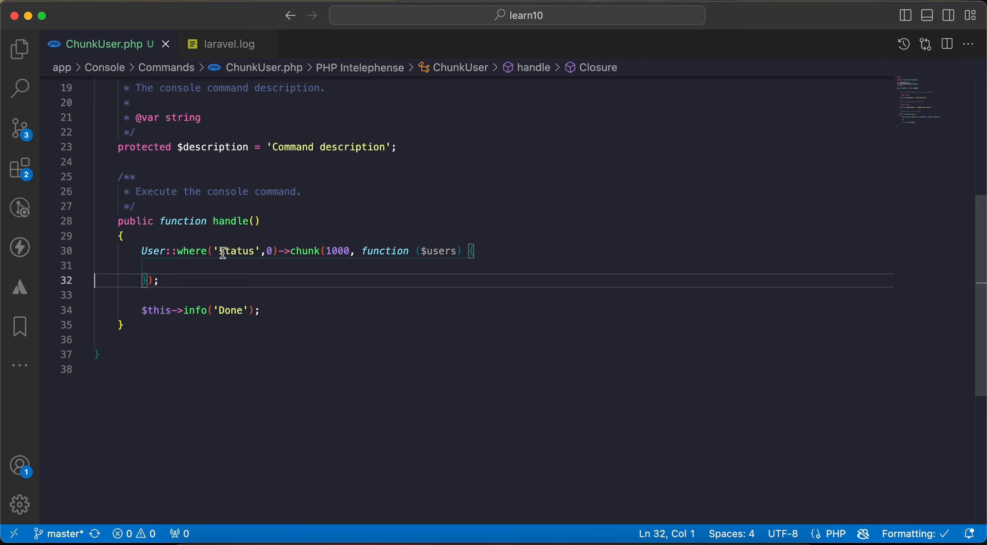
Step: Add a foreach to the chunk(1000) callback logging 'Email sent to user' with each user id
{"action": "double_click", "coordinate": [305, 251]}
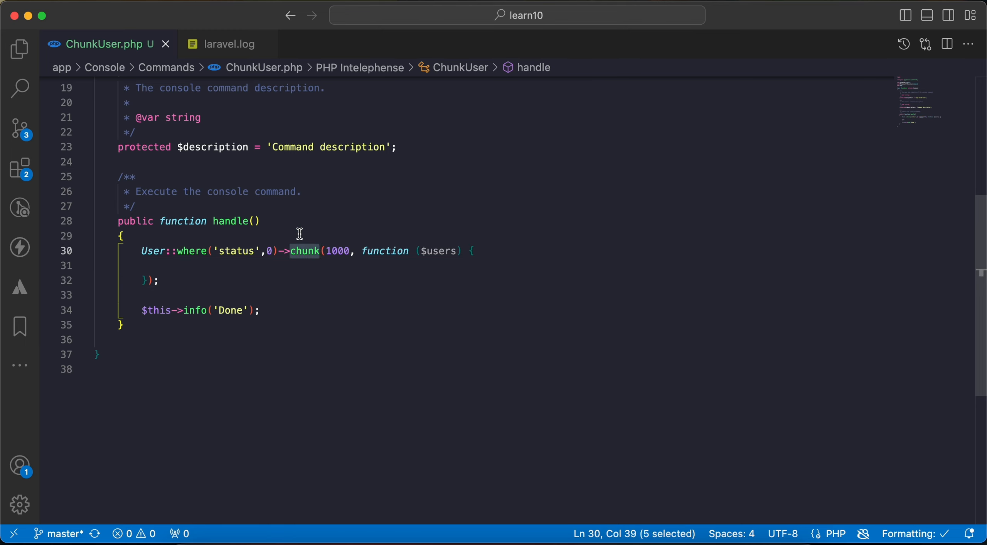
{"action": "double_click", "coordinate": [338, 251]}
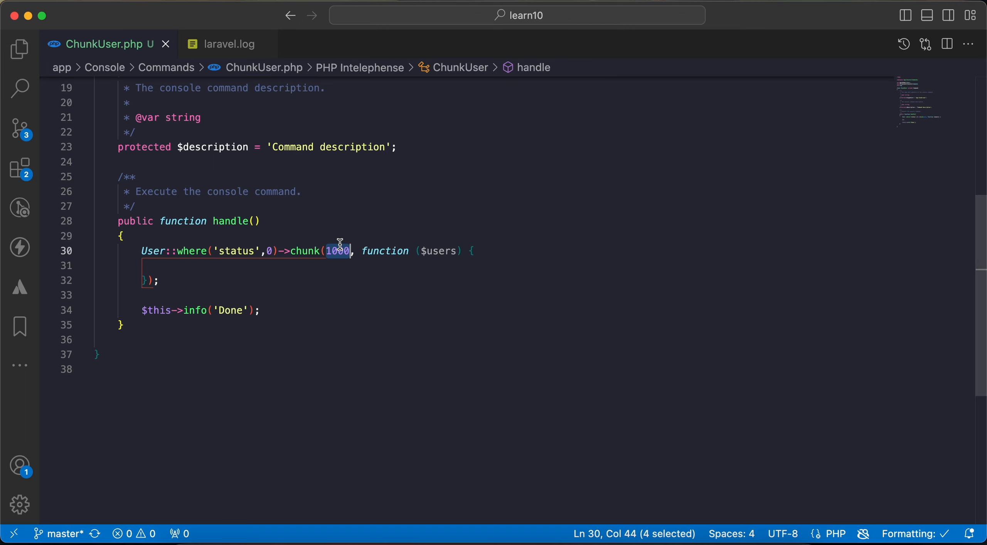
{"action": "mouse_move", "coordinate": [349, 305]}
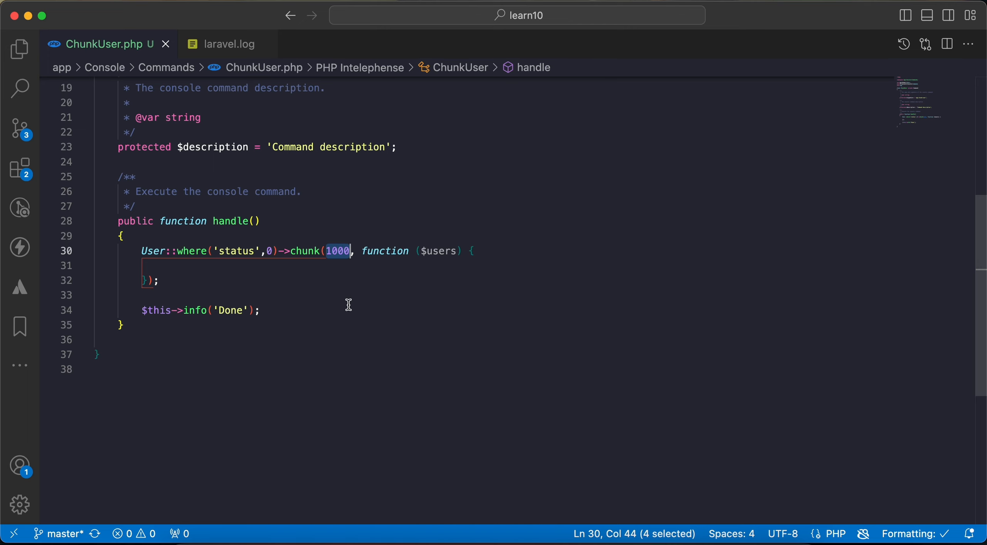
{"action": "left_click", "coordinate": [304, 265]}
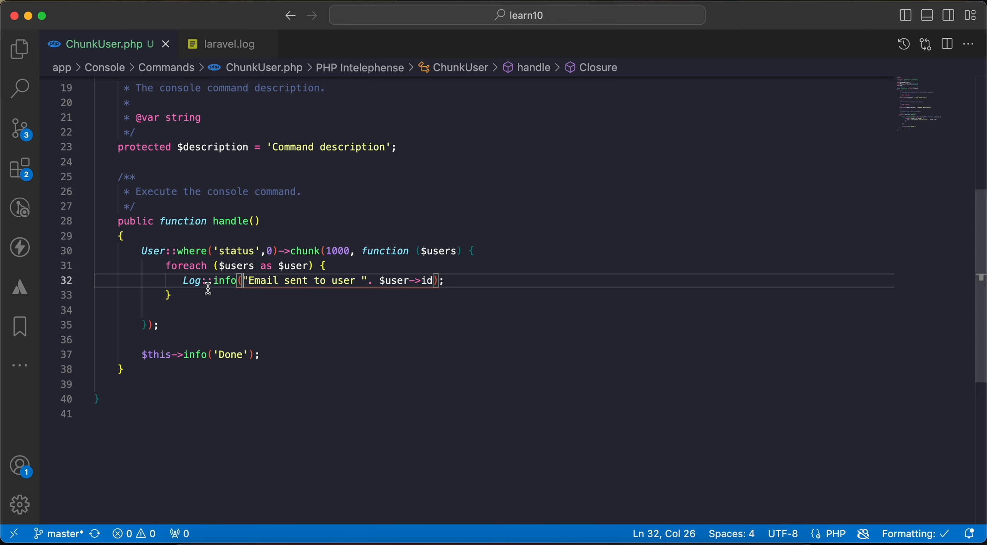
{"action": "mouse_move", "coordinate": [363, 282]}
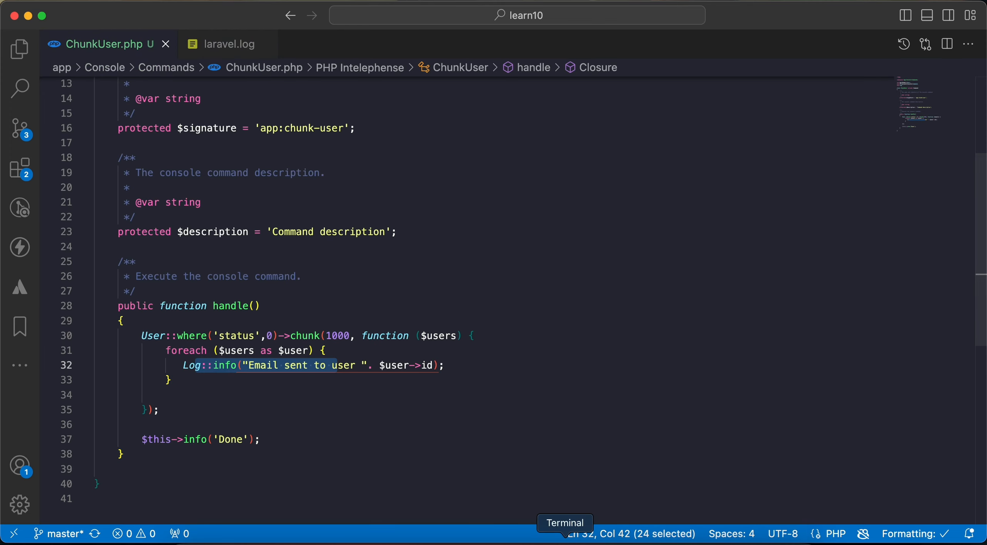
{"action": "left_click", "coordinate": [142, 336]}
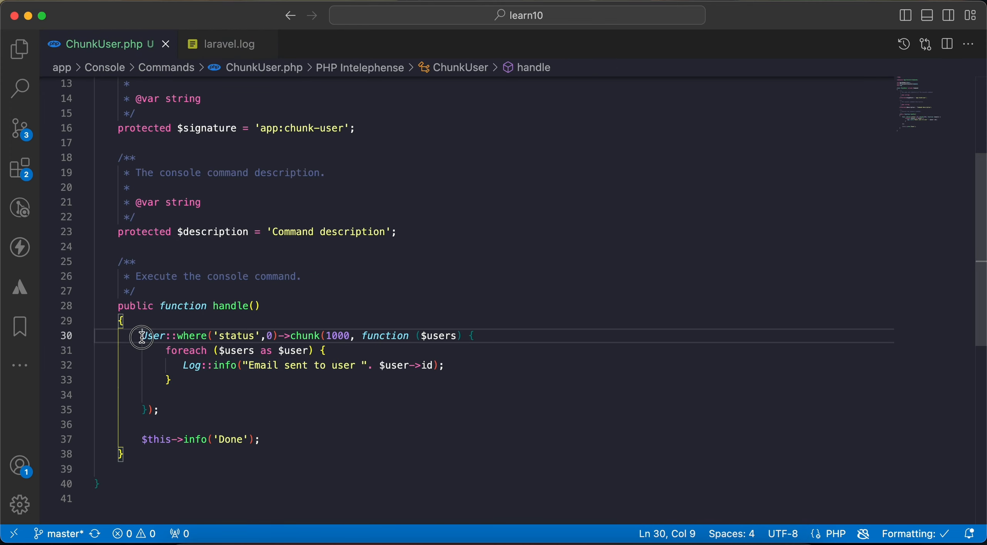
{"action": "left_click_drag", "start_coordinate": [141, 335], "coordinate": [283, 335]}
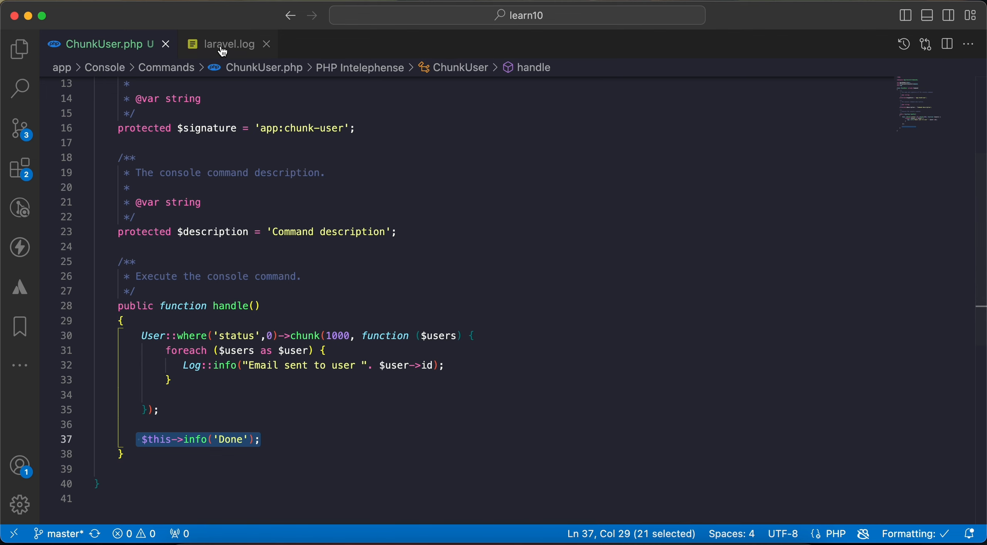
Step: View laravel.log and check its last entry, the email logged for user 12909
{"action": "left_click", "coordinate": [229, 44]}
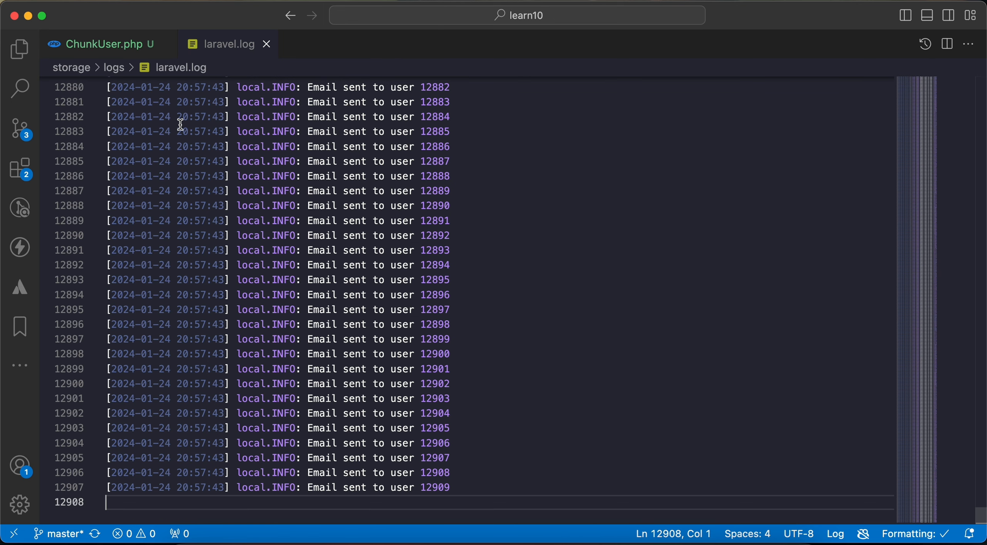
{"action": "double_click", "coordinate": [435, 487]}
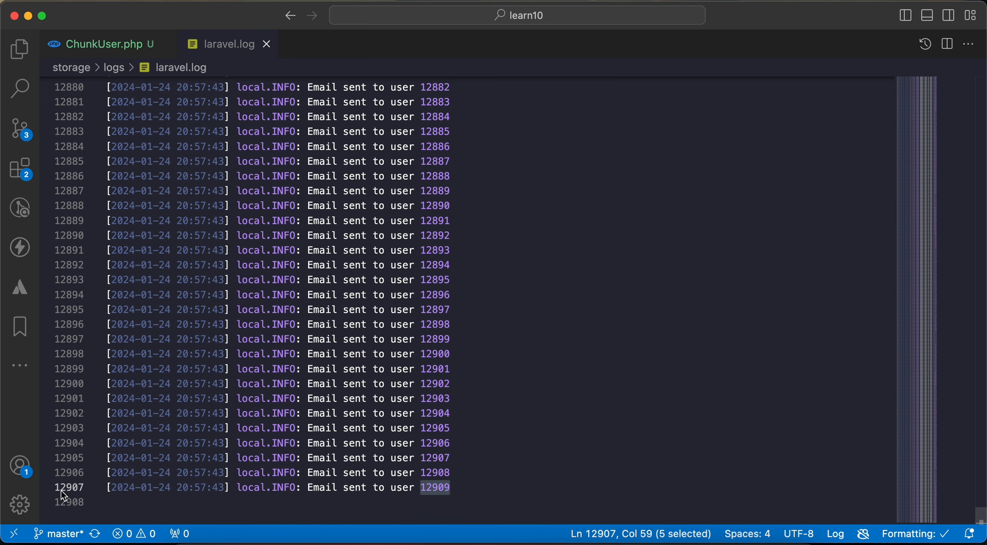
{"action": "mouse_move", "coordinate": [78, 494]}
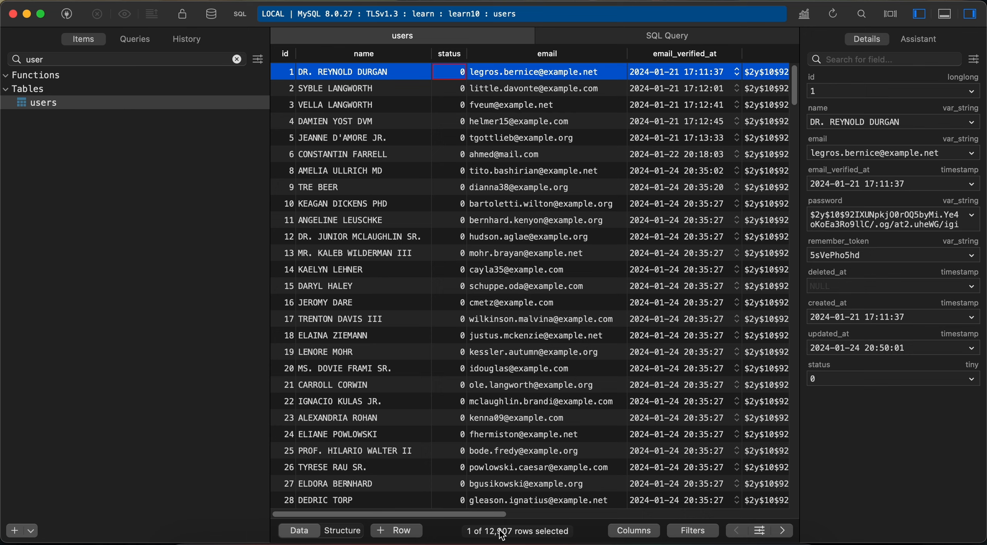
{"action": "mouse_move", "coordinate": [625, 343]}
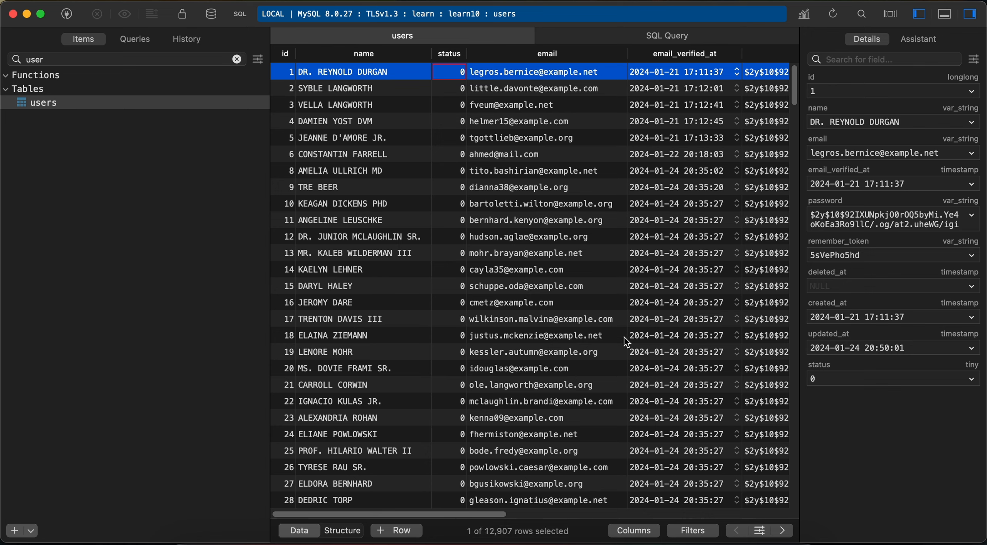
{"action": "mouse_move", "coordinate": [437, 80]}
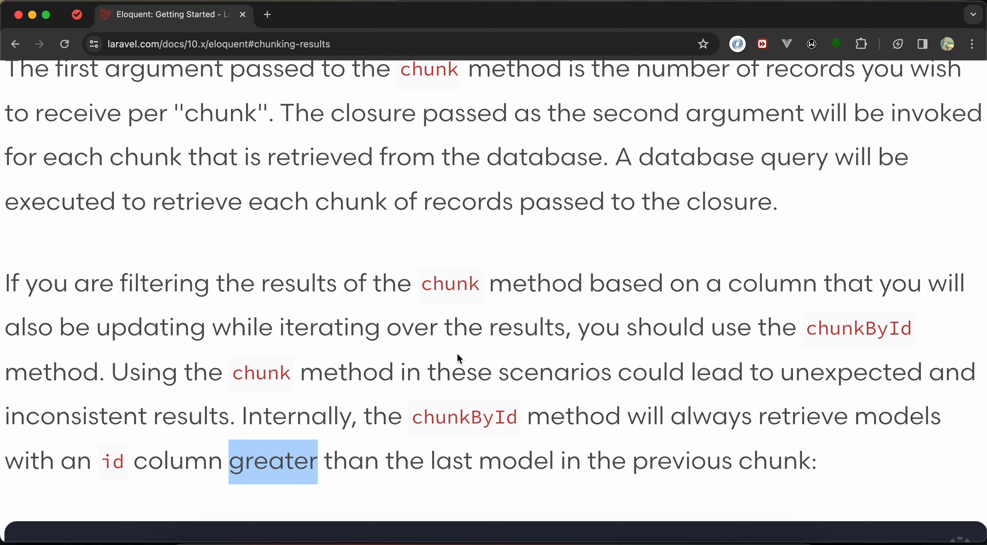
{"action": "left_click", "coordinate": [5, 286]}
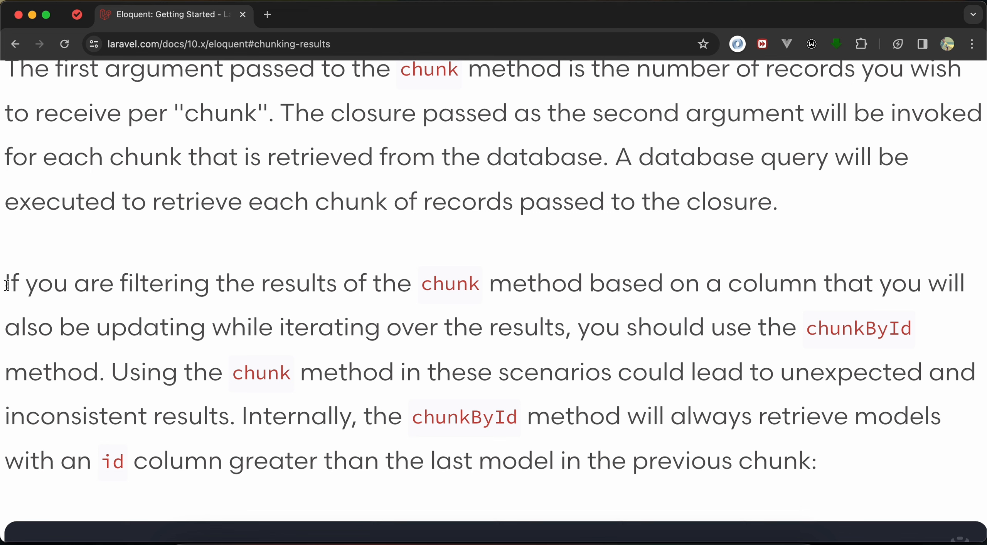
{"action": "mouse_move", "coordinate": [415, 286]}
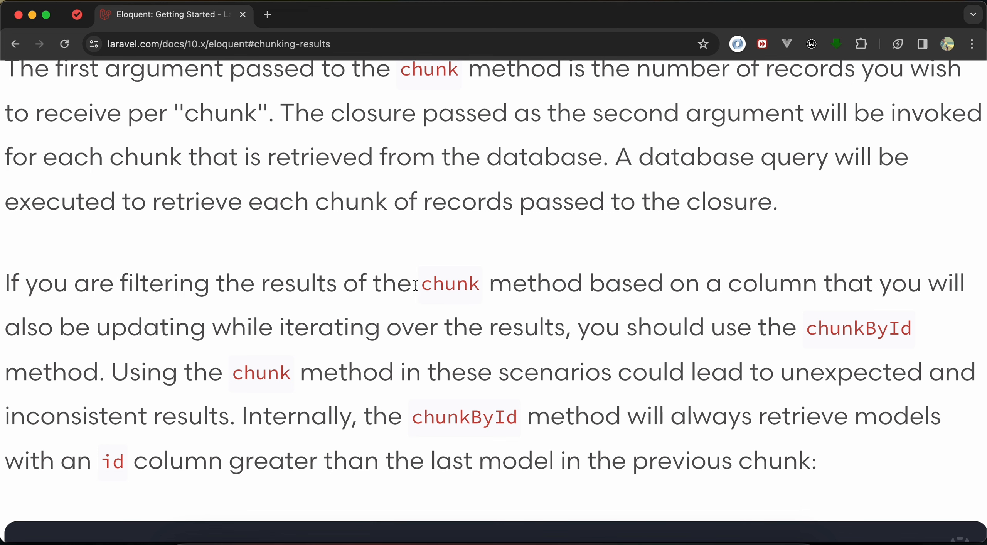
{"action": "mouse_move", "coordinate": [744, 286]}
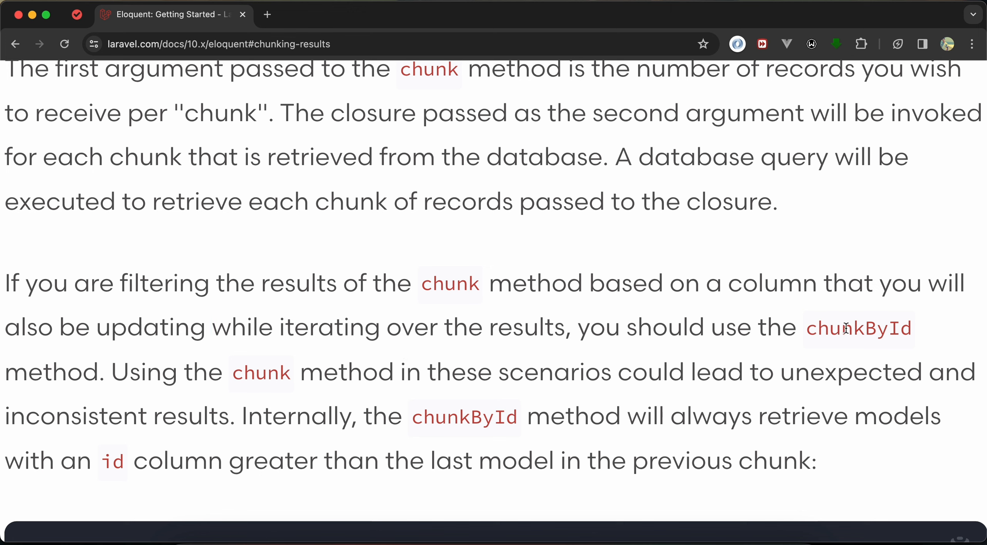
{"action": "double_click", "coordinate": [846, 329]}
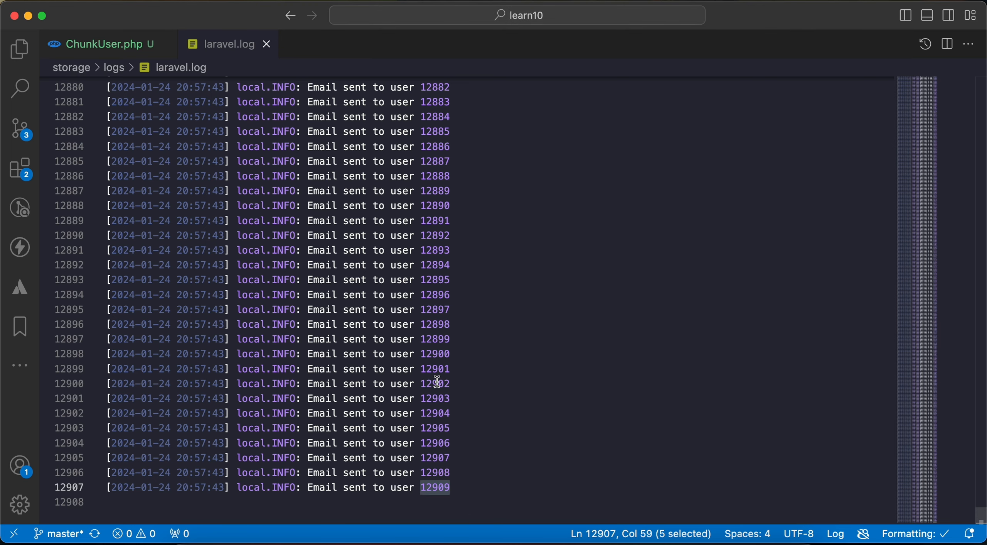
Step: Append a dashed separator and the note 'using chunk when update' to laravel.log
{"action": "scroll", "scroll_direction": "down", "scroll_amount": 3}
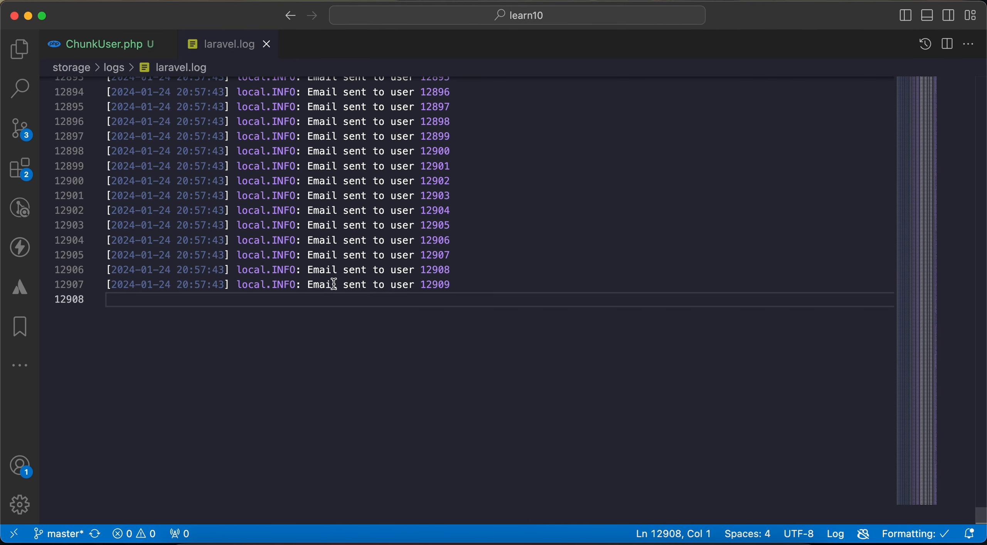
{"action": "type", "text": "------------------------------------------------------------"}
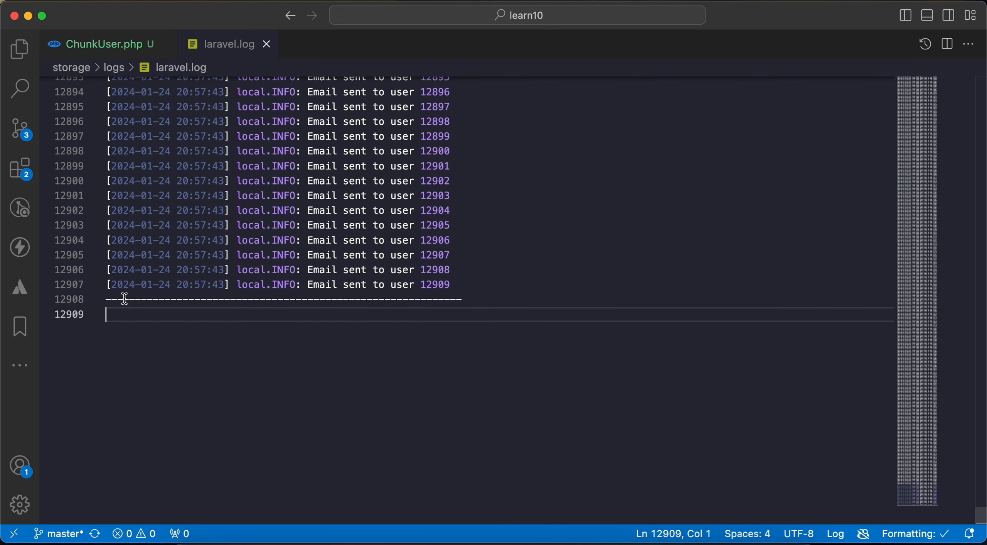
{"action": "type", "text": "C"}
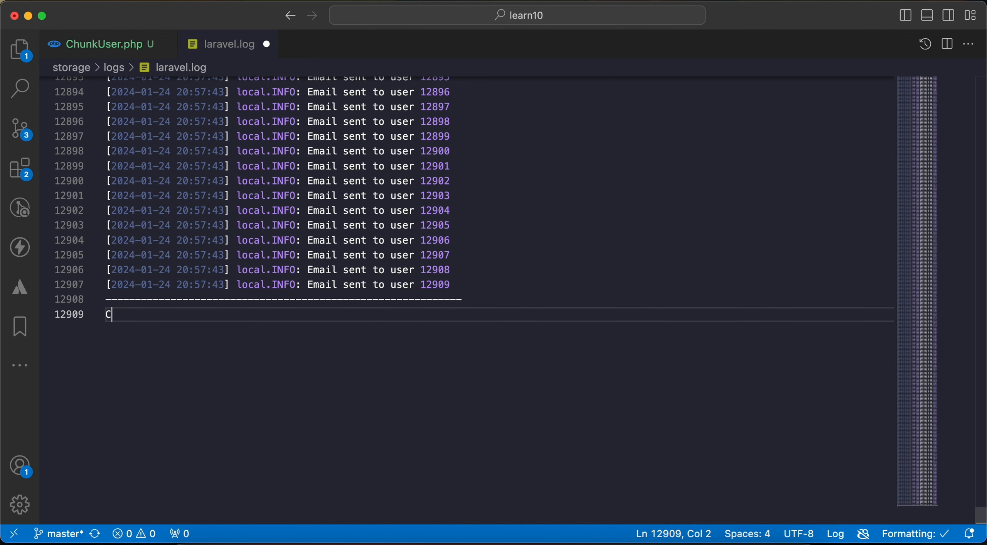
{"action": "type", "text": "using chn"}
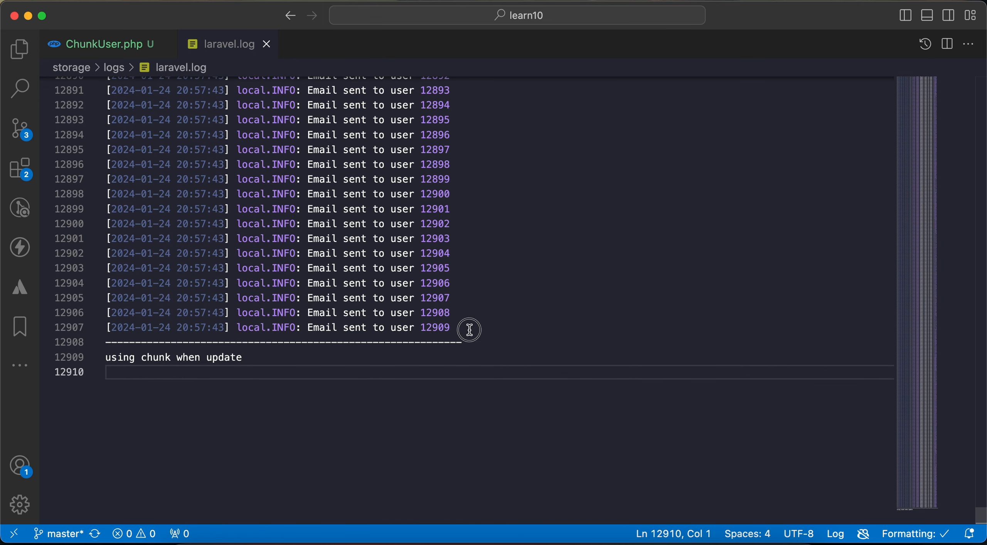
Step: Make the ChunkUser.php loop update each user's status to 1
{"action": "left_click", "coordinate": [104, 44]}
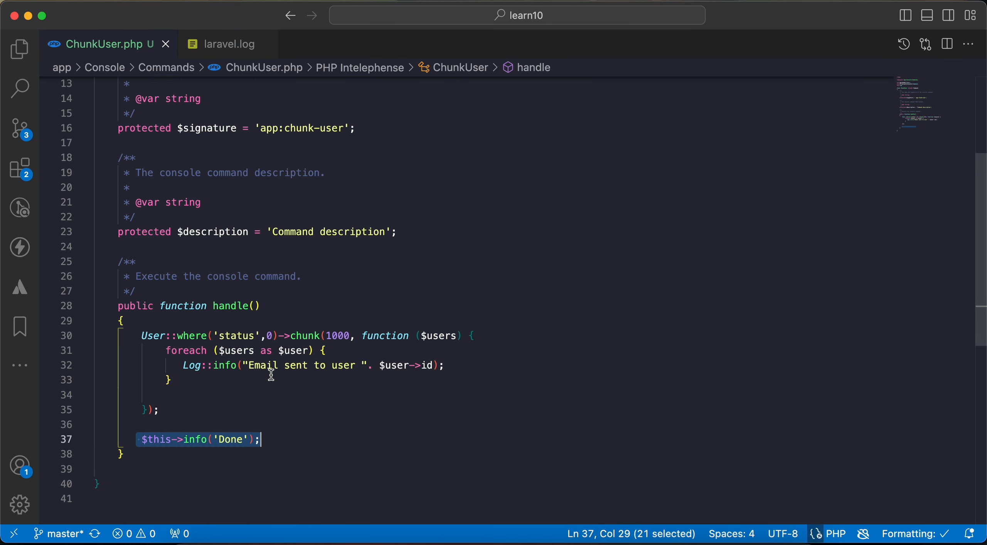
{"action": "type", "text": "$u"}
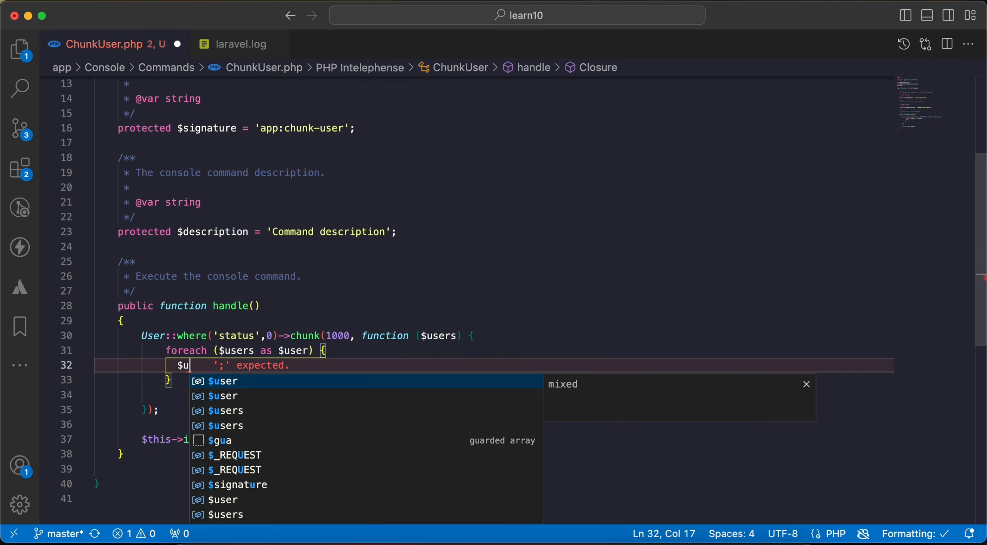
{"action": "type", "text": "ser->update("}
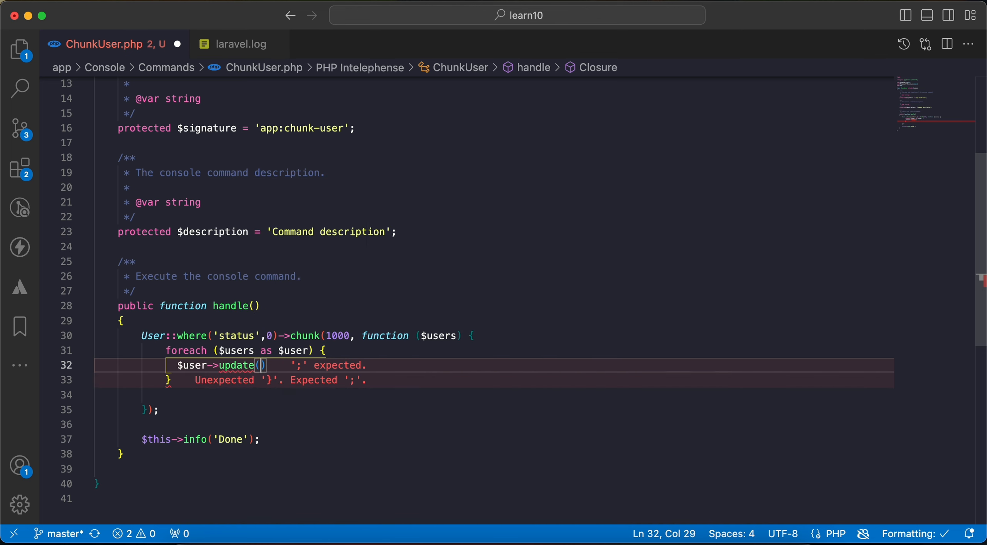
{"action": "type", "text": "'statu']"}
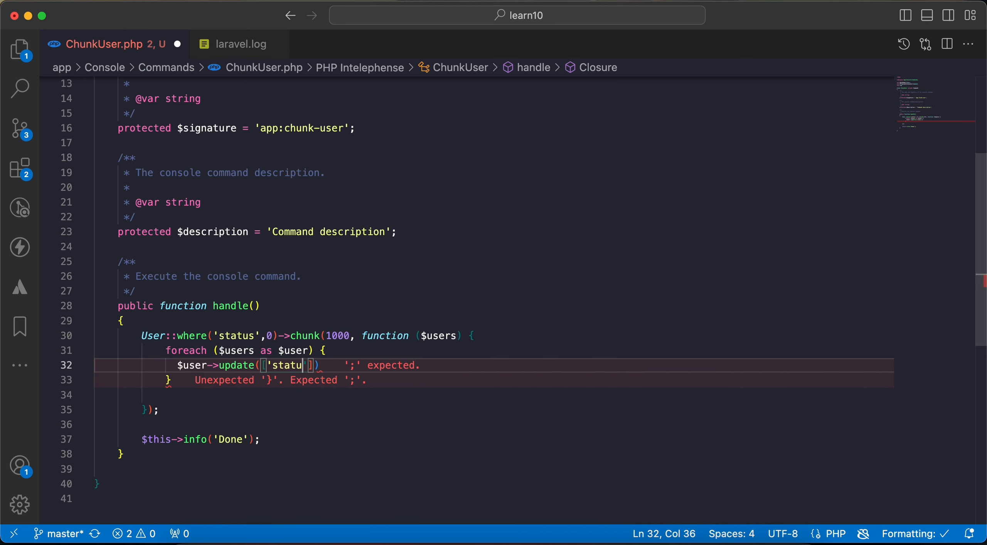
{"action": "type", "text": "'=>1"}
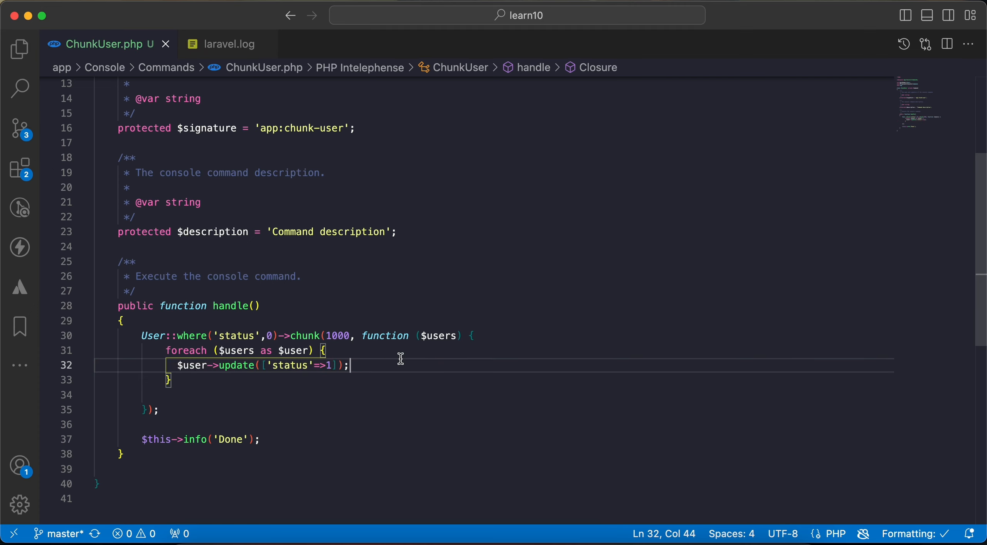
Step: Log 'user updated : ' with the user's id after each status update
{"action": "key", "text": "Enter"}
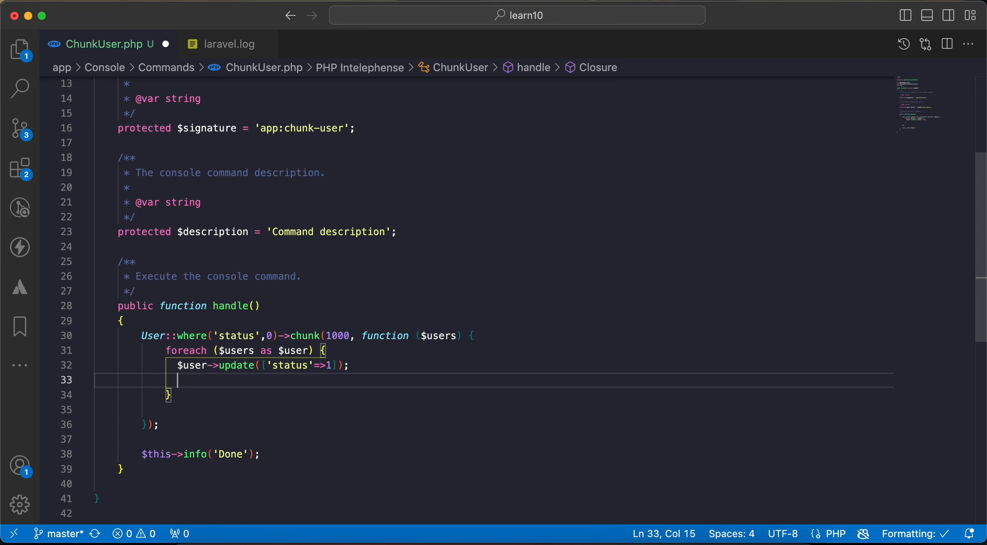
{"action": "type", "text": "Log::info('user updated : '."}
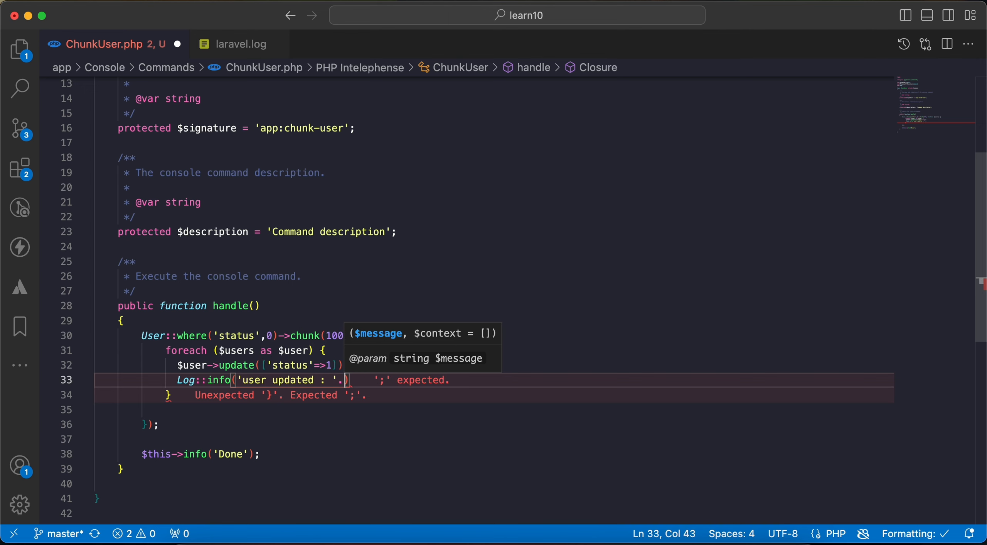
{"action": "type", "text": "$user->d"}
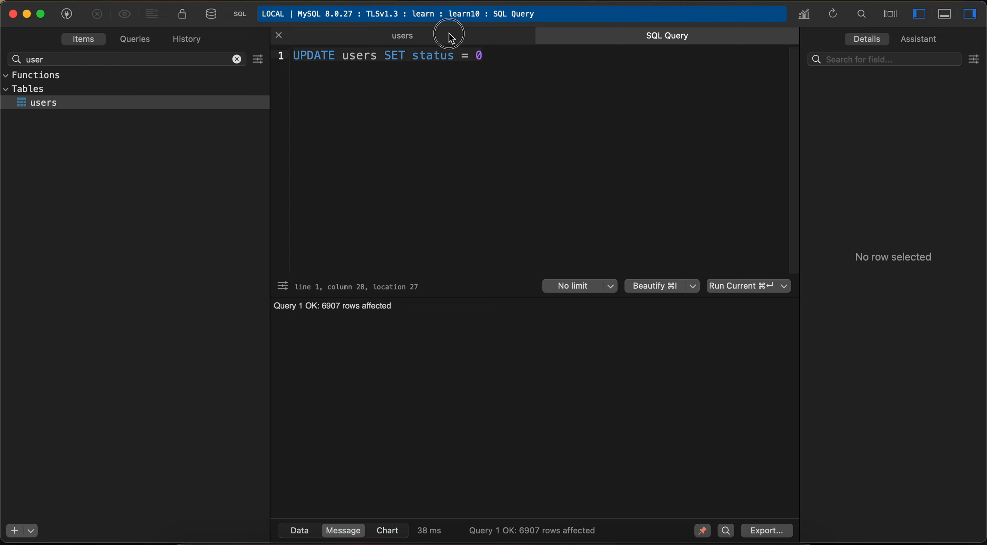
Step: Check user statuses, then write SELECT COUNT(*) FROM users WHERE status = 1 in TablePlus
{"action": "left_click", "coordinate": [402, 36]}
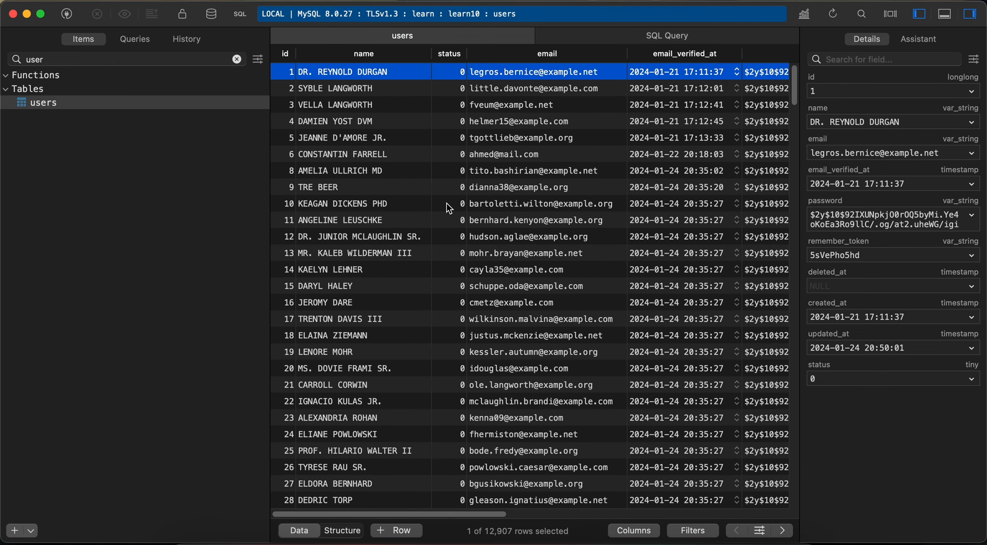
{"action": "left_click", "coordinate": [667, 35]}
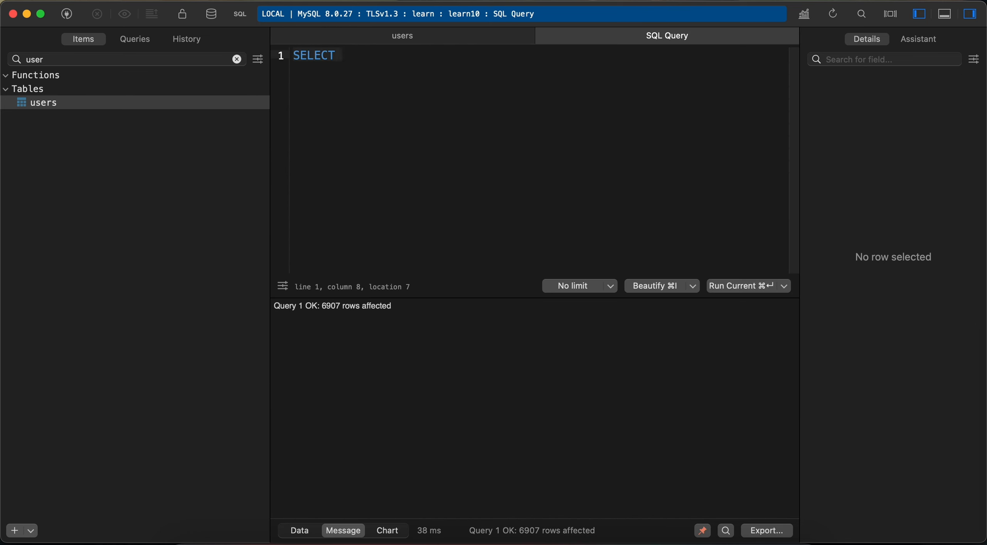
{"action": "type", "text": "COUNT(*) FROM users WHERE status = 1"}
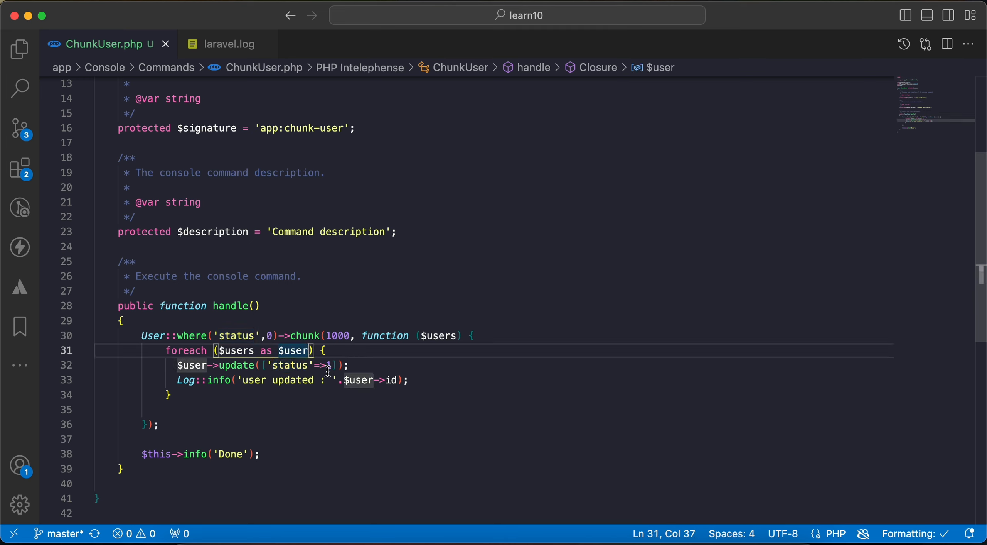
{"action": "mouse_move", "coordinate": [335, 412]}
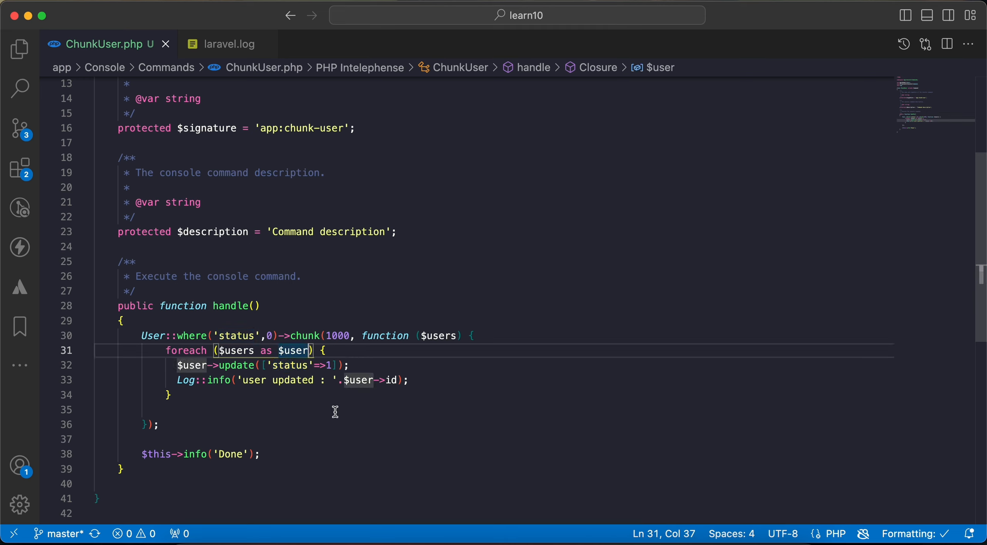
Step: Review laravel.log's jump from user 1001 to 2002 and add heading 'update using chunkById'
{"action": "left_click", "coordinate": [228, 43]}
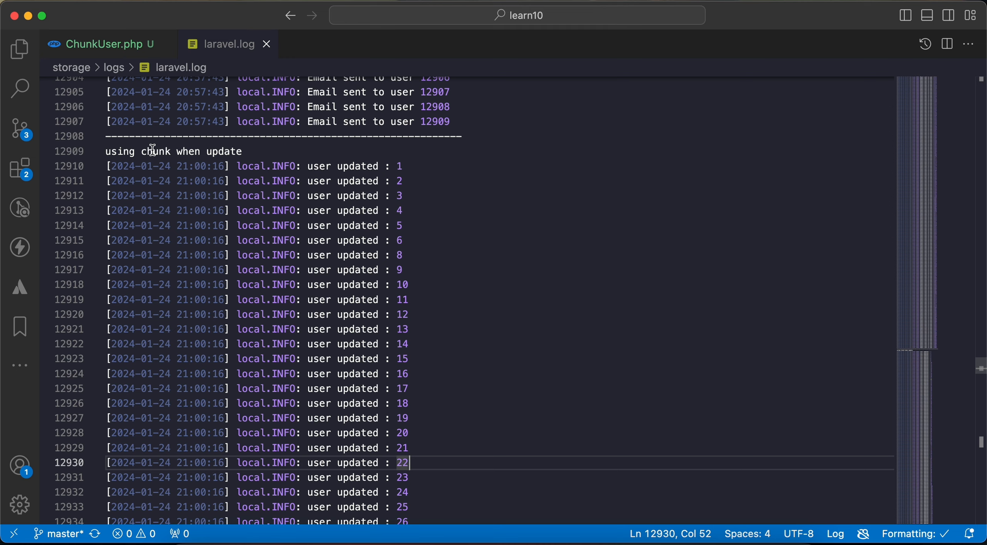
{"action": "scroll", "scroll_direction": "down", "scroll_amount": 3}
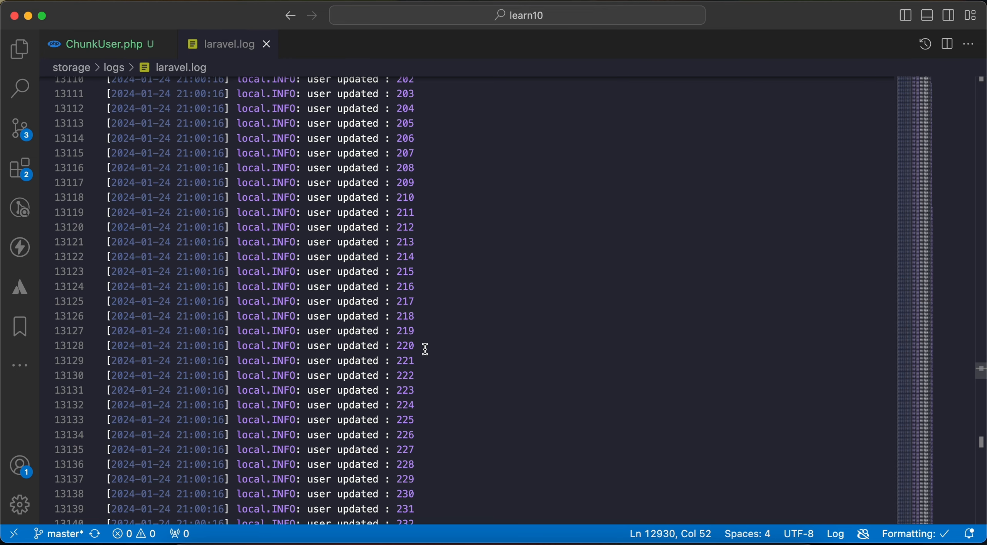
{"action": "type", "text": "1000"}
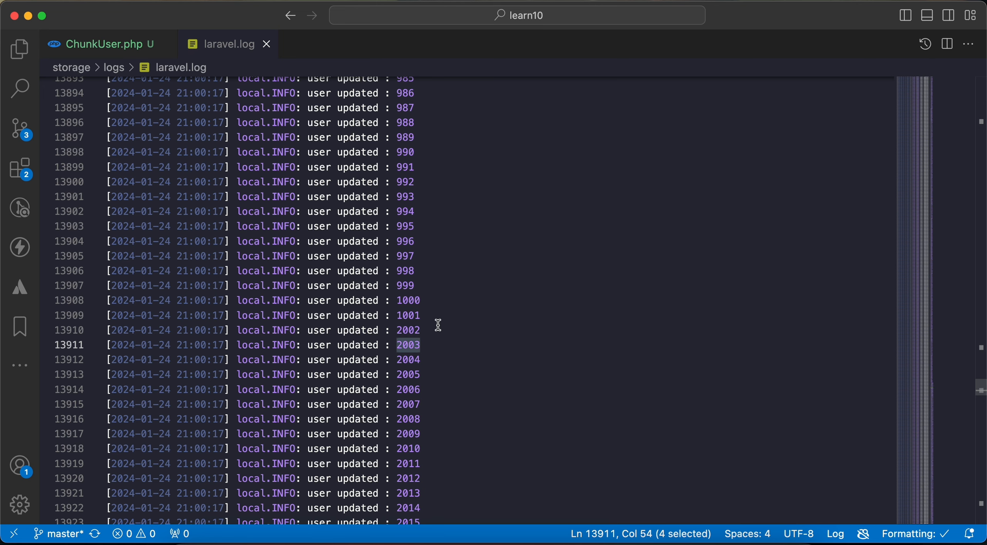
{"action": "scroll", "scroll_direction": "down", "scroll_amount": 3}
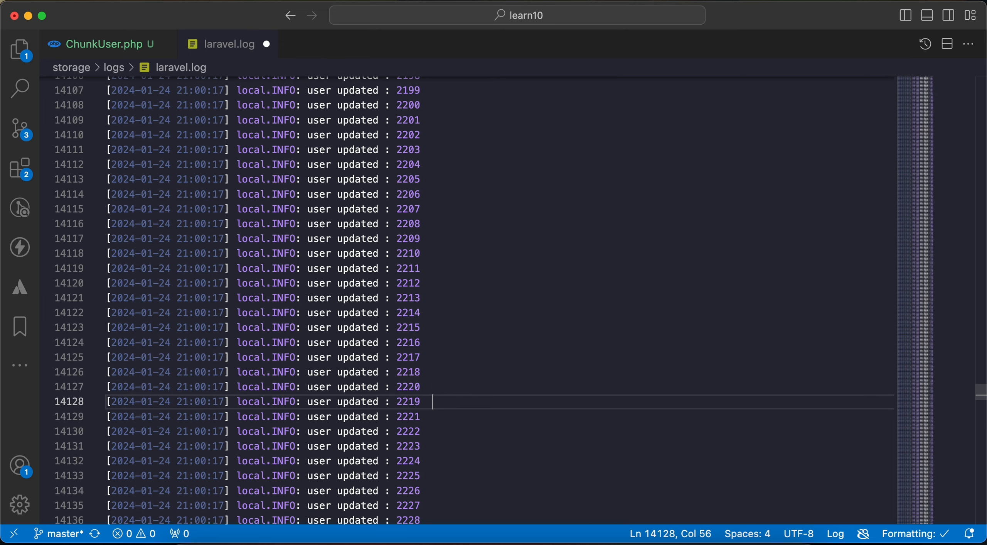
{"action": "scroll", "scroll_direction": "down", "scroll_amount": 3}
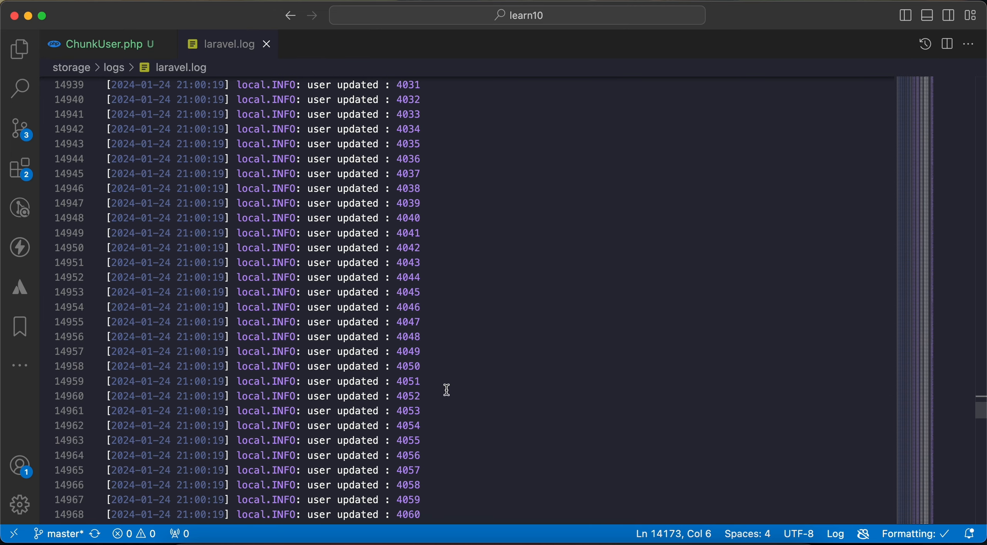
{"action": "scroll", "scroll_direction": "down", "scroll_amount": 3}
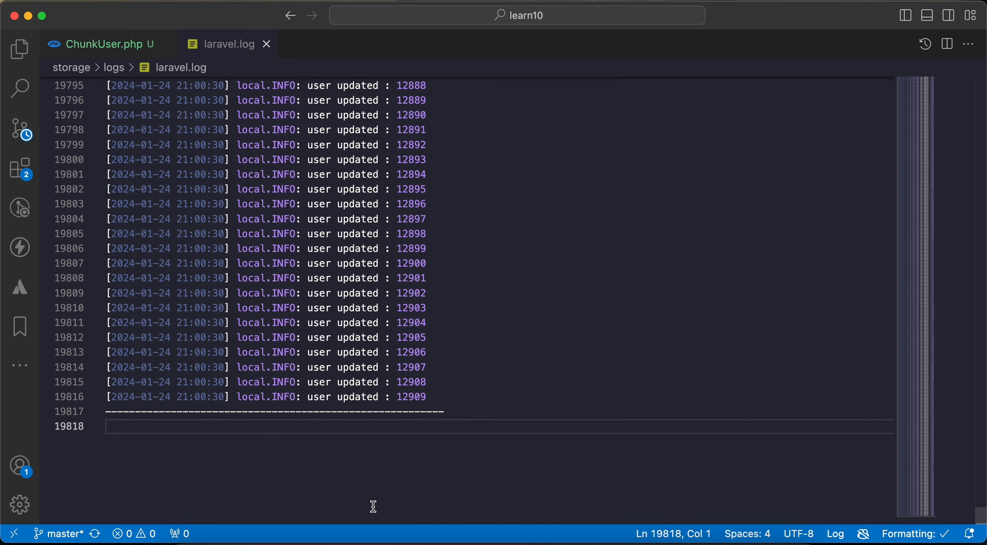
{"action": "type", "text": "update using"}
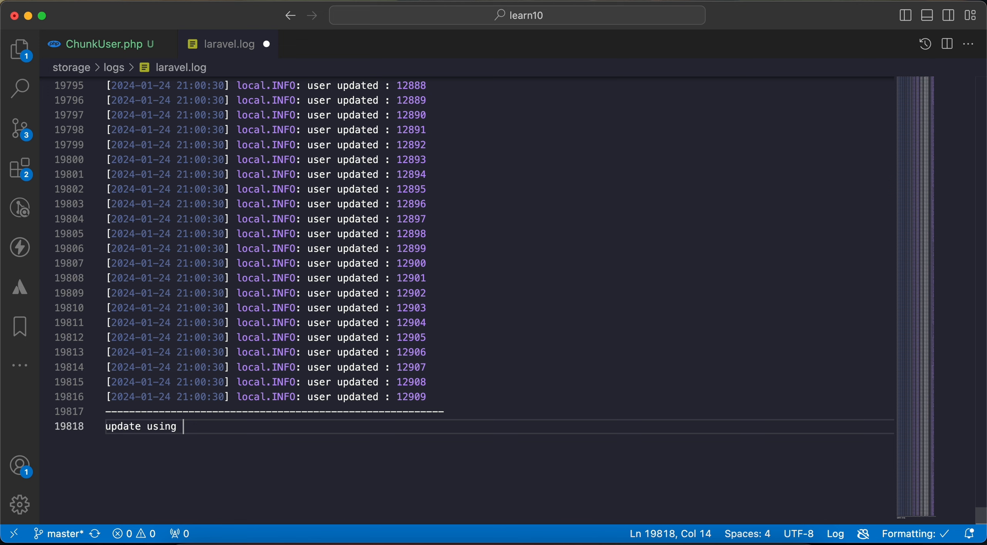
{"action": "type", "text": "chunkb"}
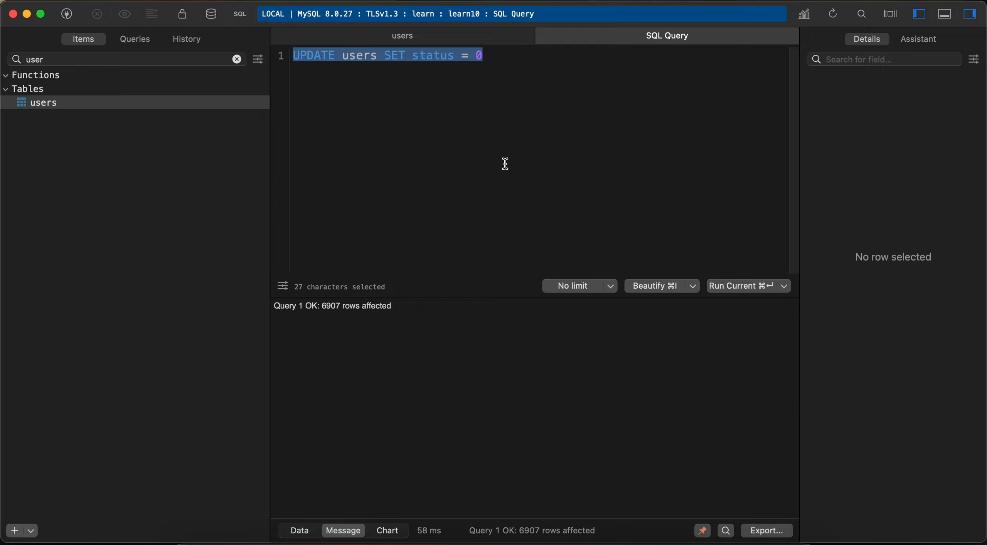
Step: Rewrite the TablePlus query as SELECT count(*) FROM users WHERE status = 0
{"action": "type", "text": "SELECT co"}
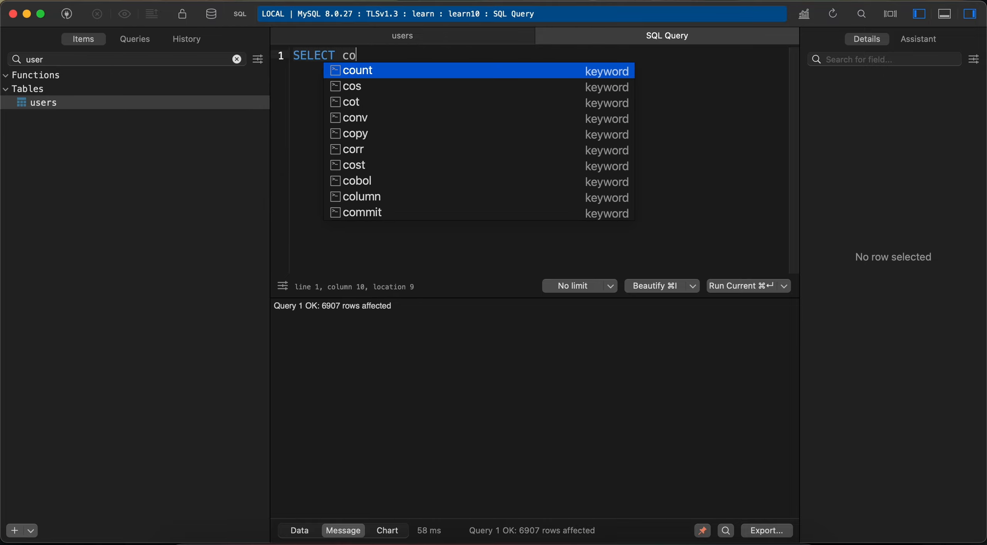
{"action": "left_click", "coordinate": [360, 70]}
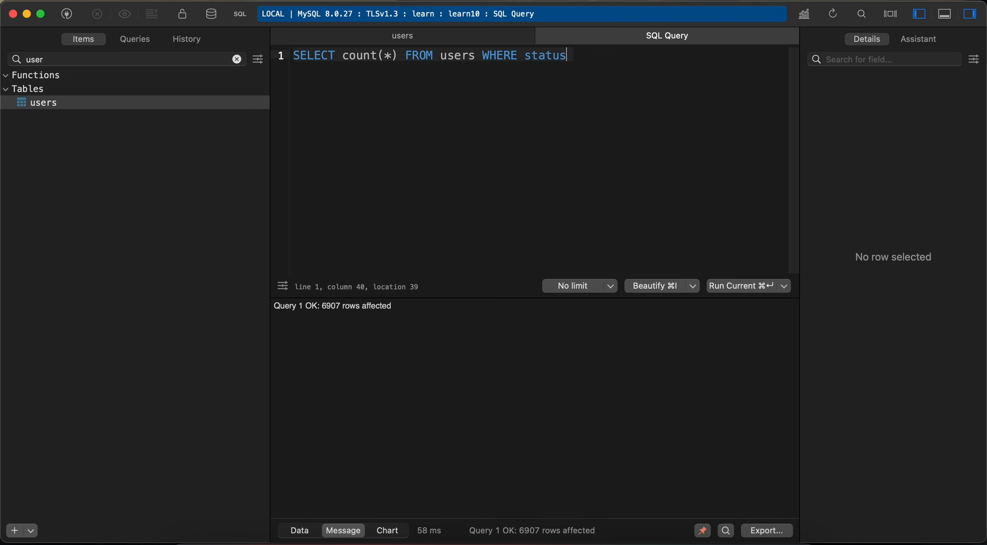
{"action": "type", "text": "= 0"}
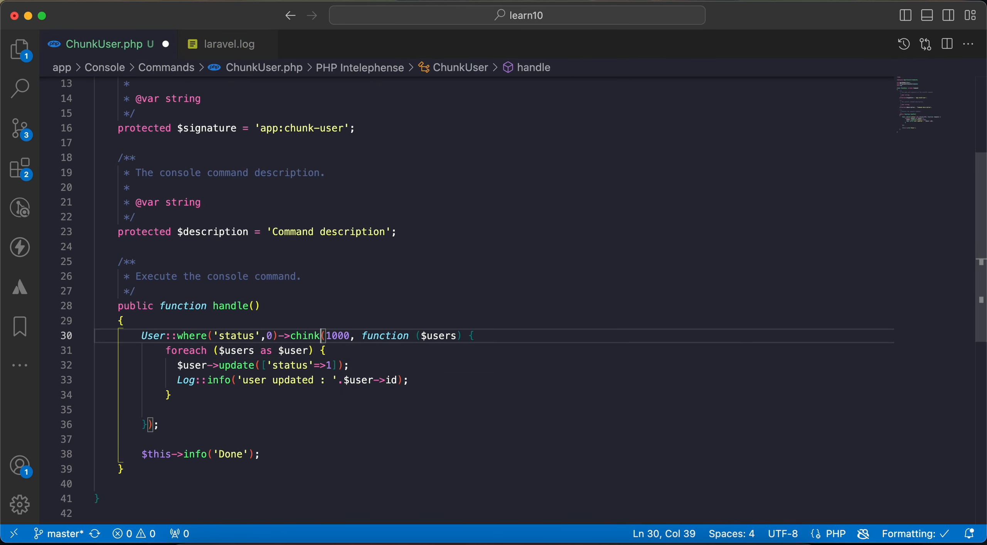
Step: Change ->chunk( to ->chunkById( in ChunkUser.php
{"action": "type", "text": "B"}
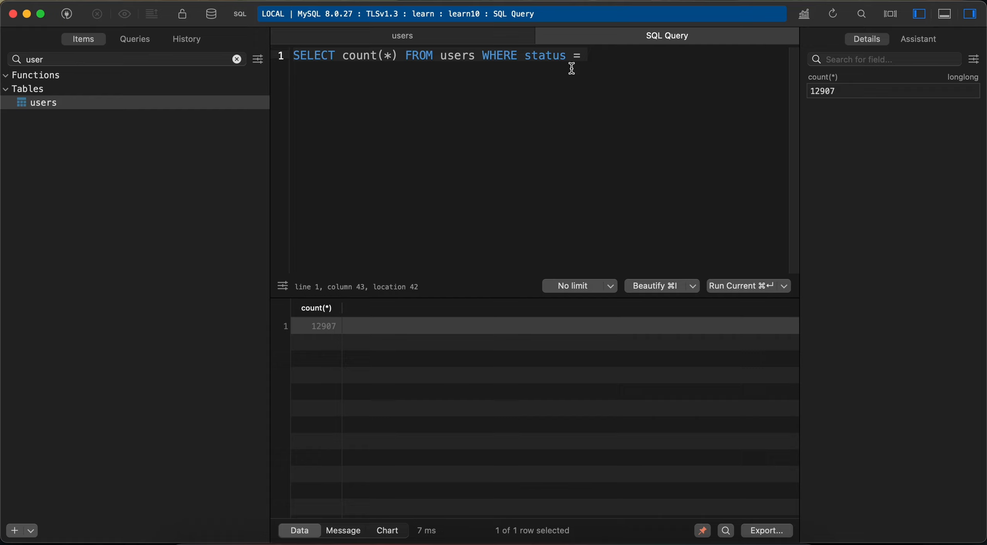
Step: Set the count query's status value to 0, getting a result of 12907 users
{"action": "type", "text": "0"}
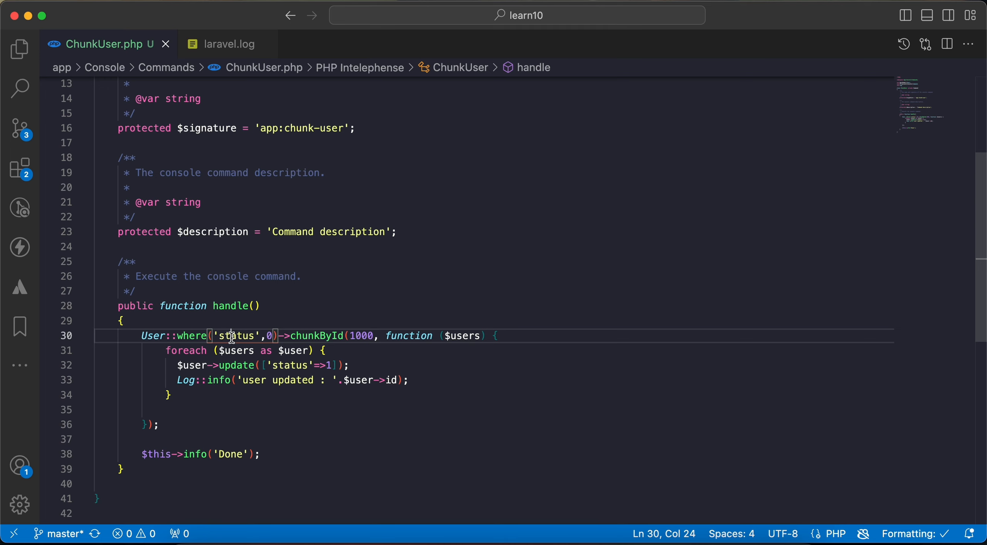
Step: Highlight the status update call, then search laravel.log for user 1000
{"action": "double_click", "coordinate": [293, 380]}
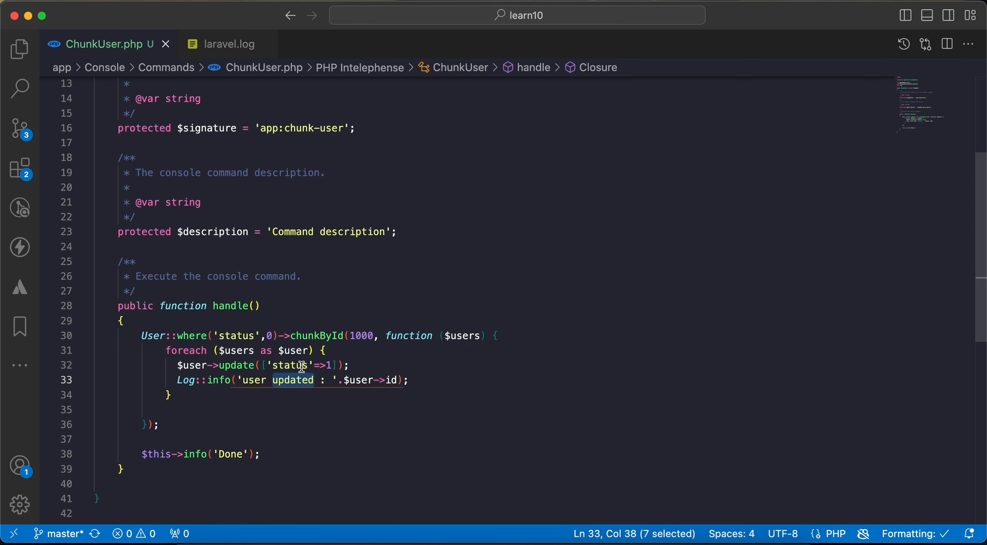
{"action": "double_click", "coordinate": [289, 365]}
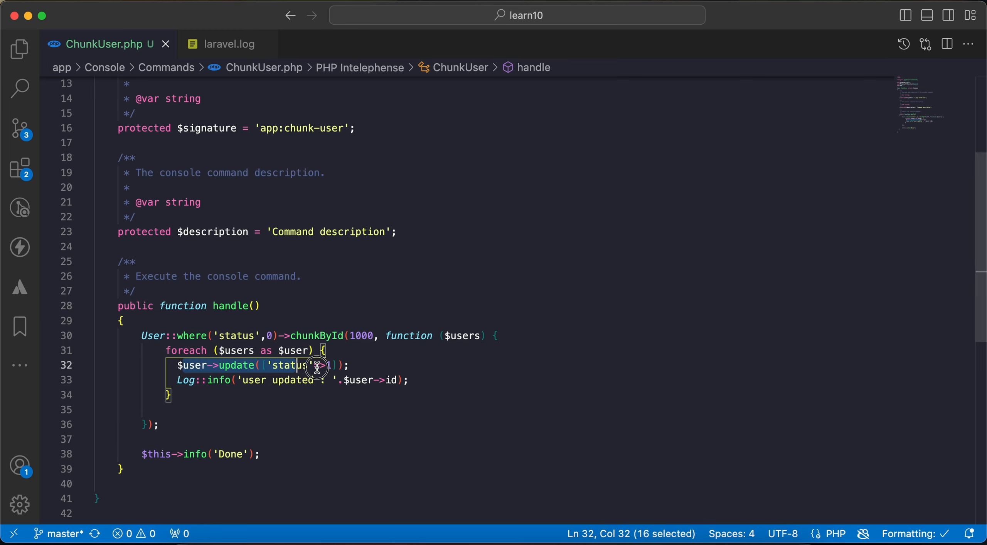
{"action": "left_click", "coordinate": [228, 44]}
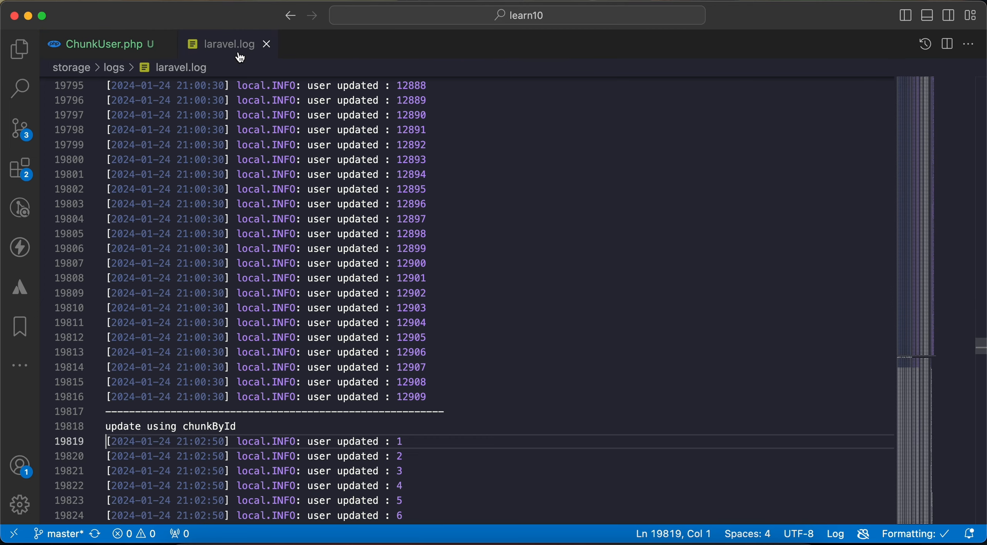
{"action": "scroll", "scroll_direction": "down", "scroll_amount": 3}
{"action": "type", "text": "1"}
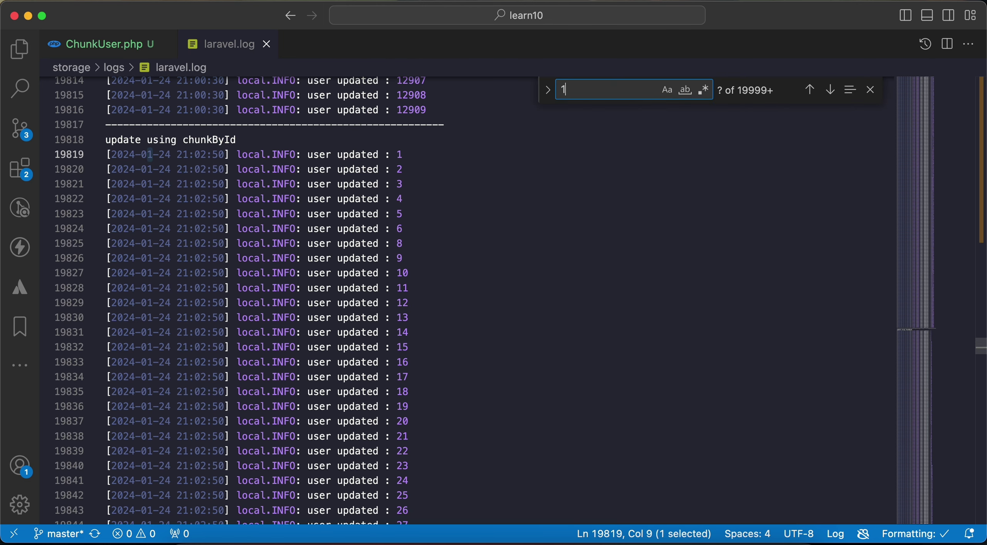
{"action": "type", "text": "000"}
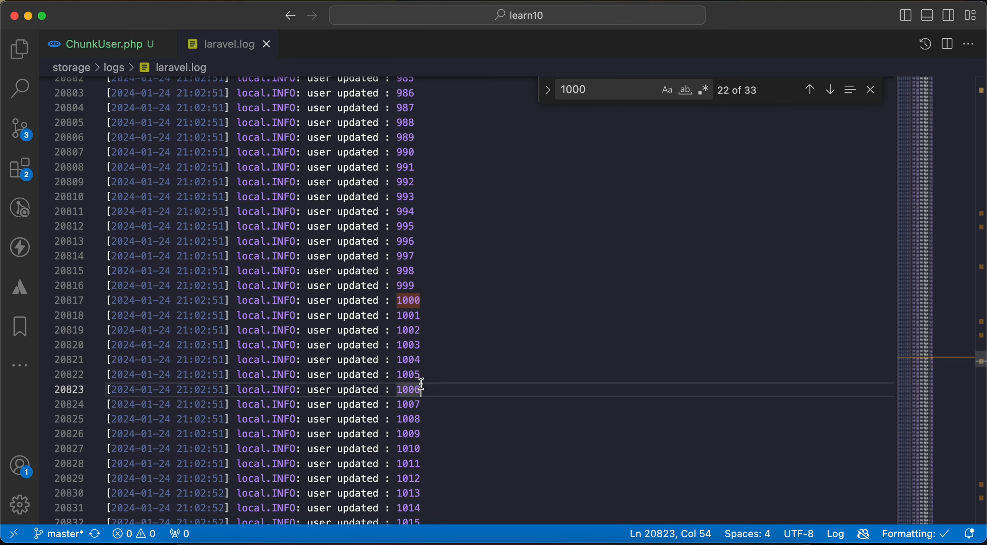
Step: Confirm user 1001 follows 1000 without gaps, then return to ChunkUser.php
{"action": "left_click", "coordinate": [422, 315]}
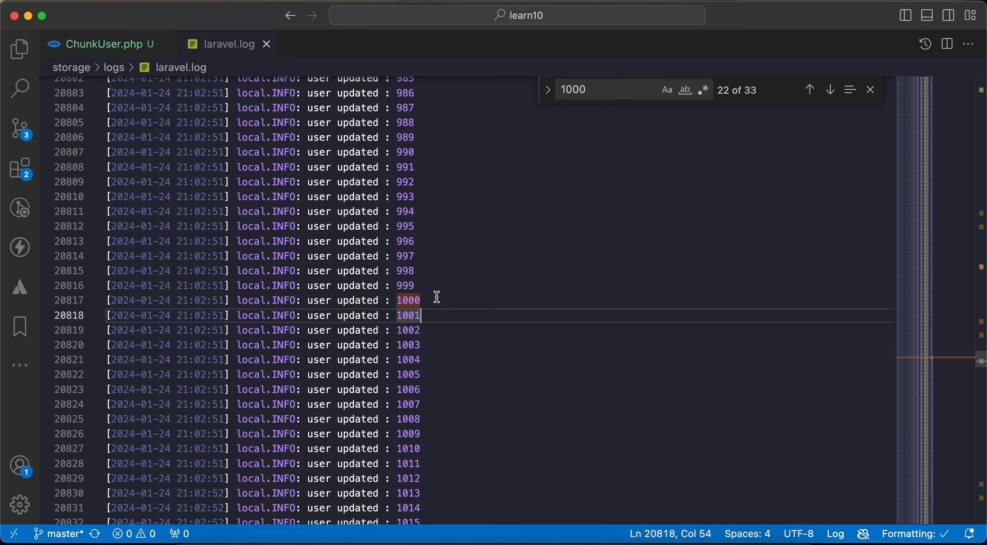
{"action": "mouse_move", "coordinate": [450, 315]}
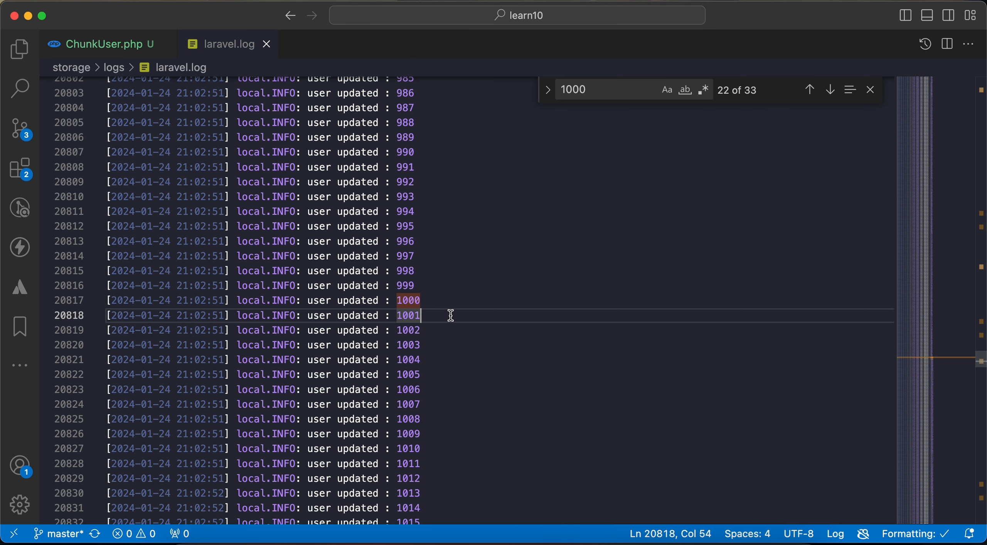
{"action": "left_click", "coordinate": [104, 44]}
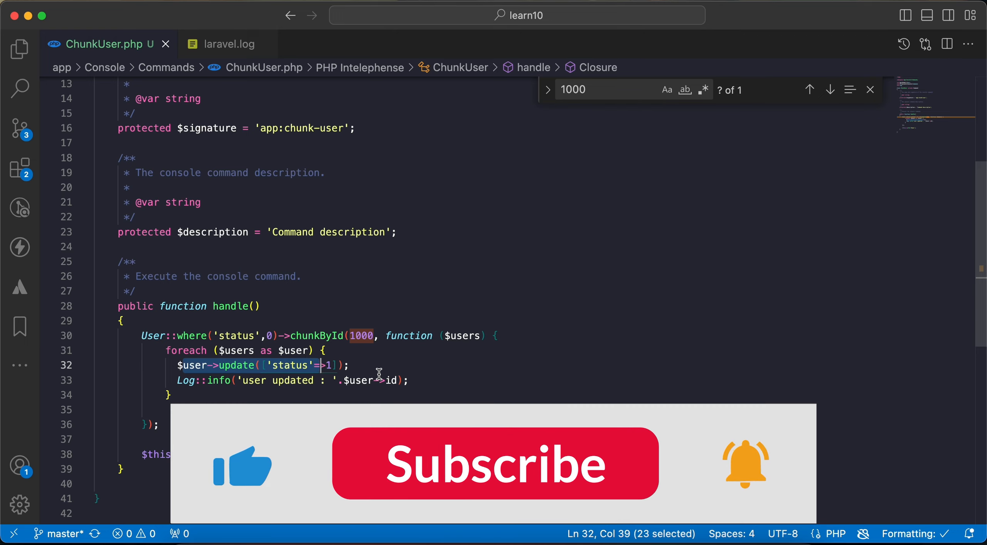
{"action": "left_click", "coordinate": [494, 468]}
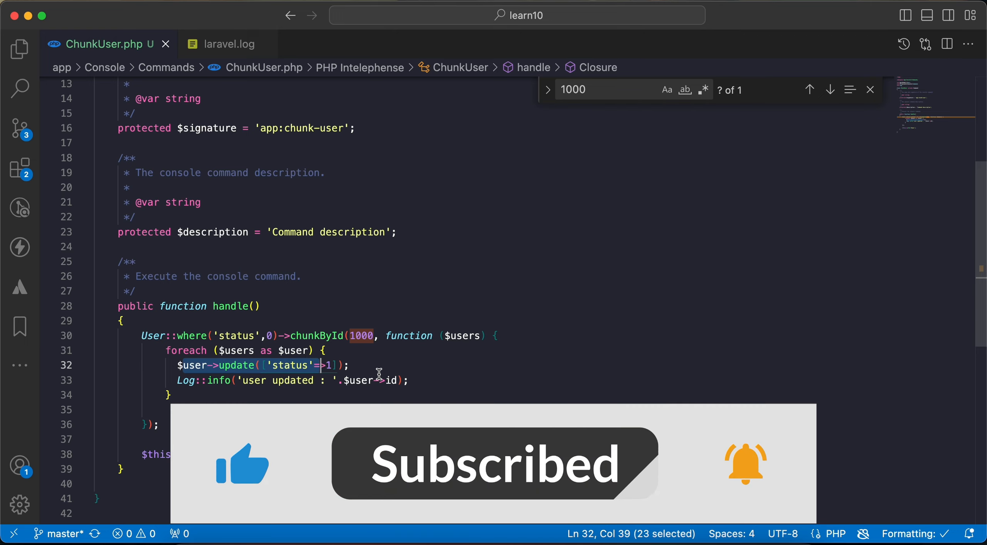